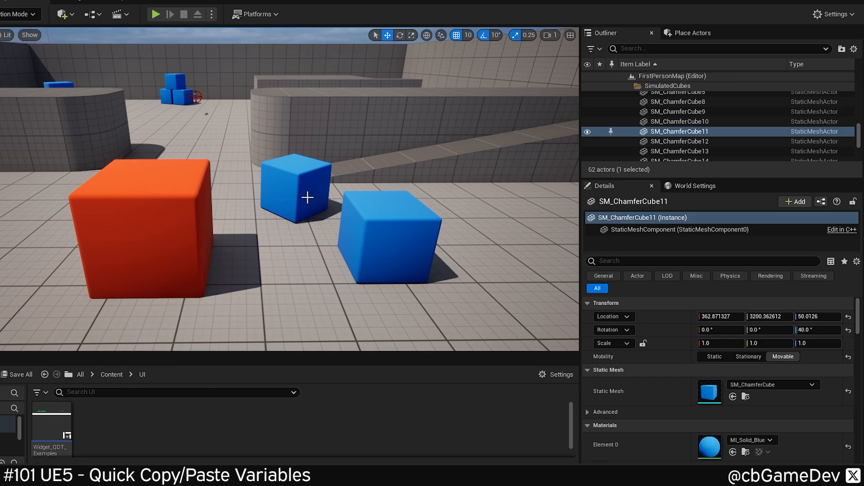
Bring up the Widget_CDT_Examples widget blueprint in the Designer from the Content Browser.
{"action": "left_click", "coordinate": [386, 236]}
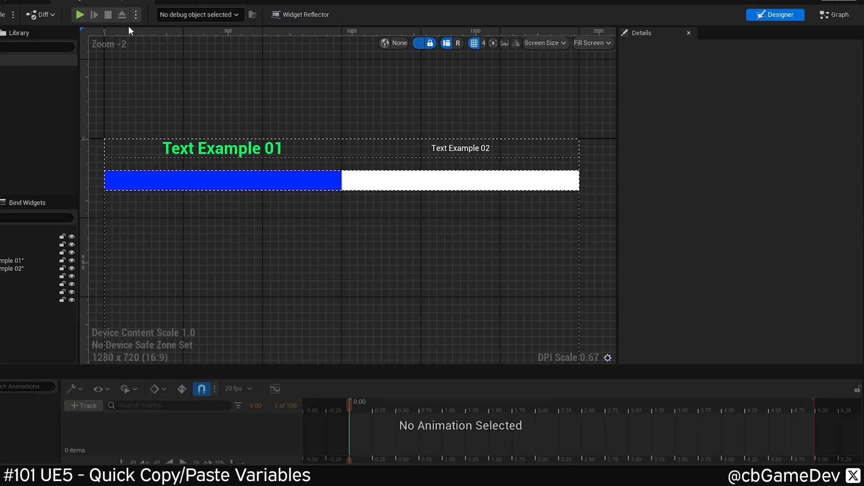
Inspect Text Example 01 (green, bold, 50) then Text Example 02 (white, regular, 24) in Details.
{"action": "left_click", "coordinate": [221, 148]}
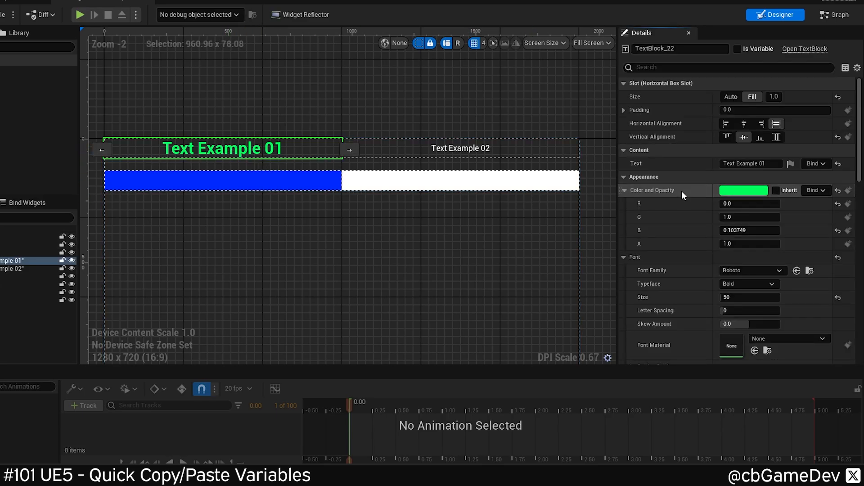
{"action": "left_click", "coordinate": [22, 269]}
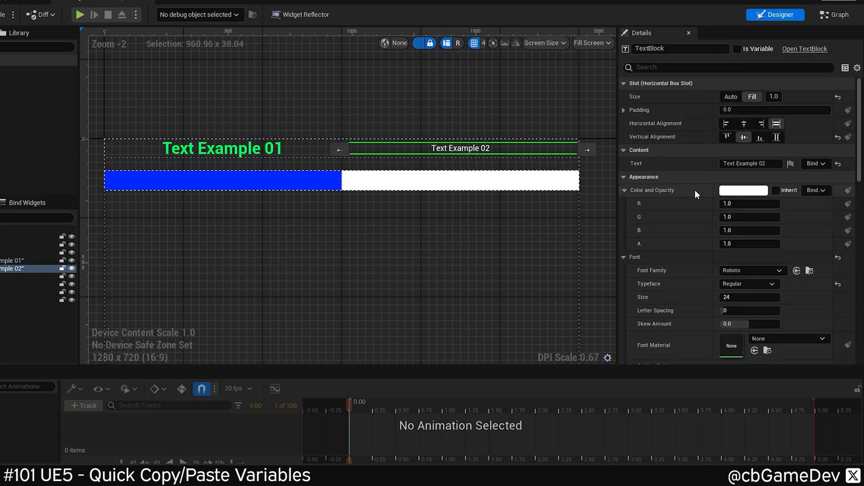